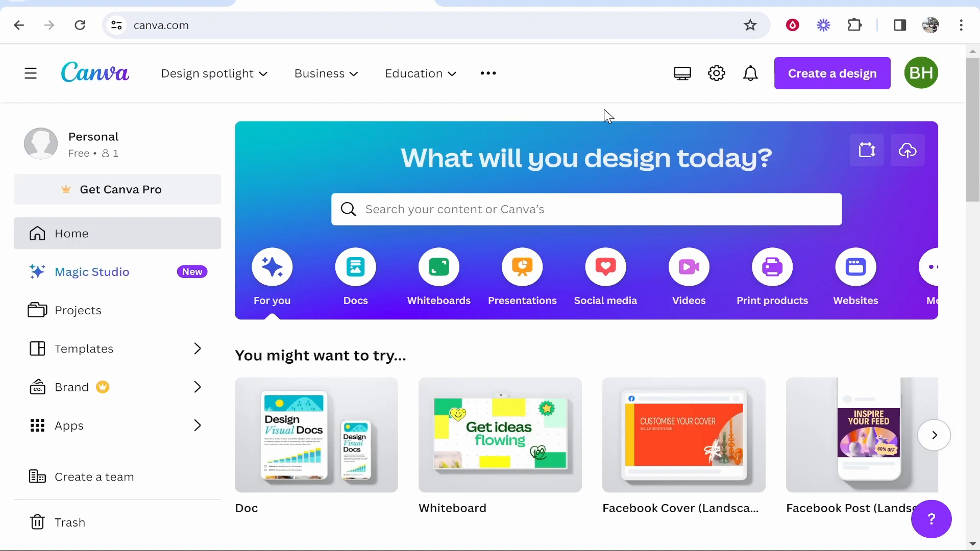
mouse_move(609, 116)
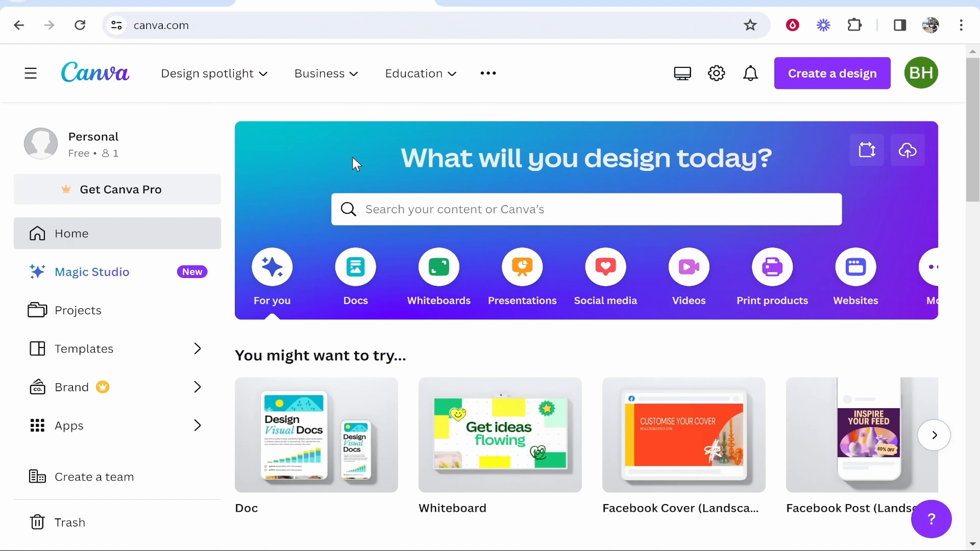
mouse_move(921, 74)
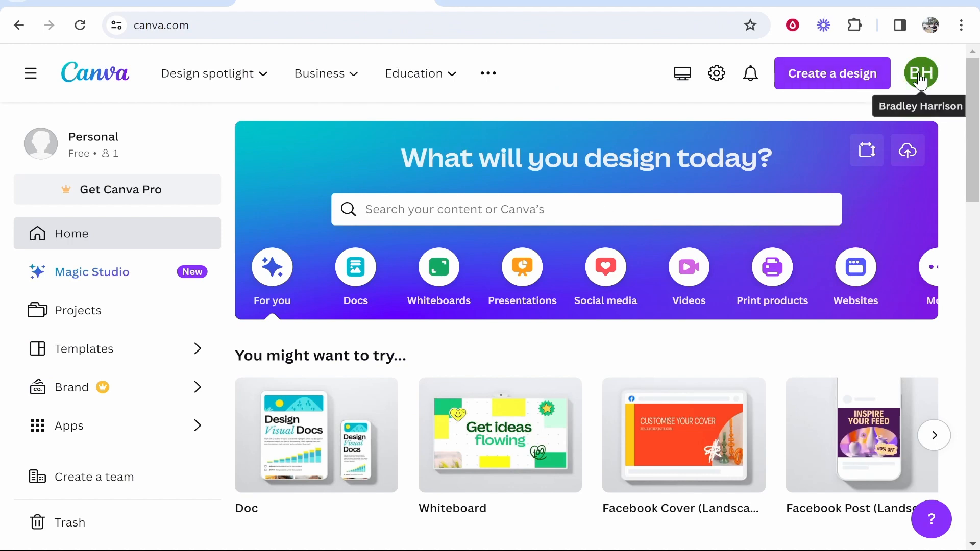
mouse_move(333, 195)
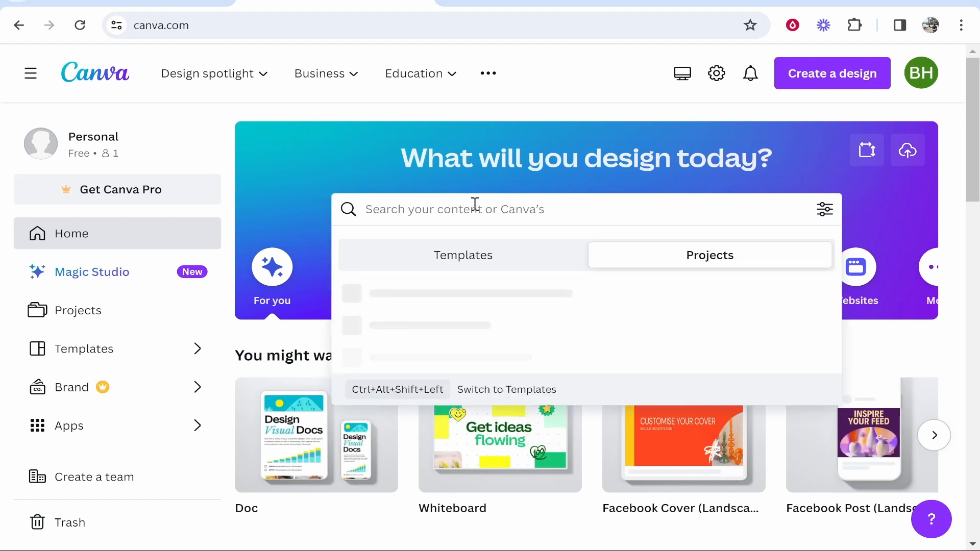
Search your designs for 'website' and show all matching project results.
text(website)
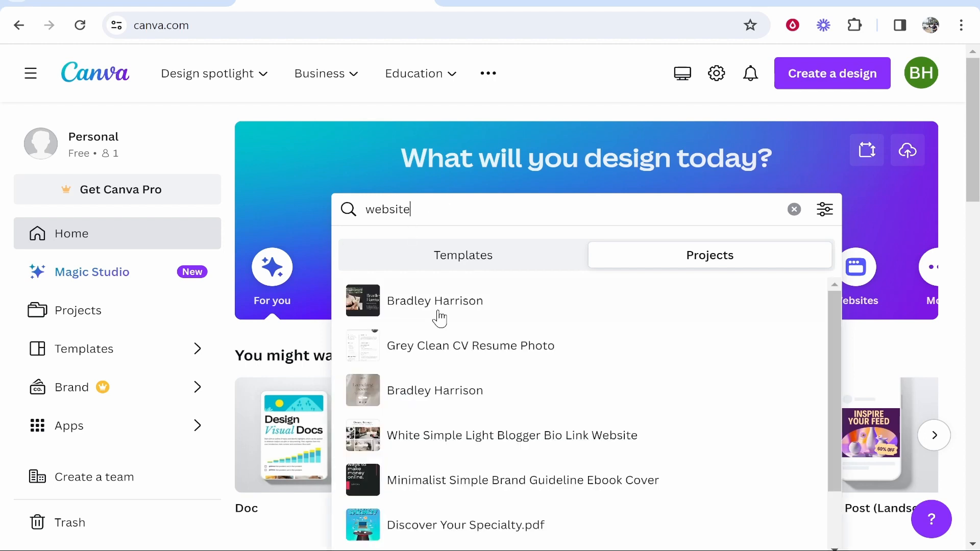
mouse_move(809, 289)
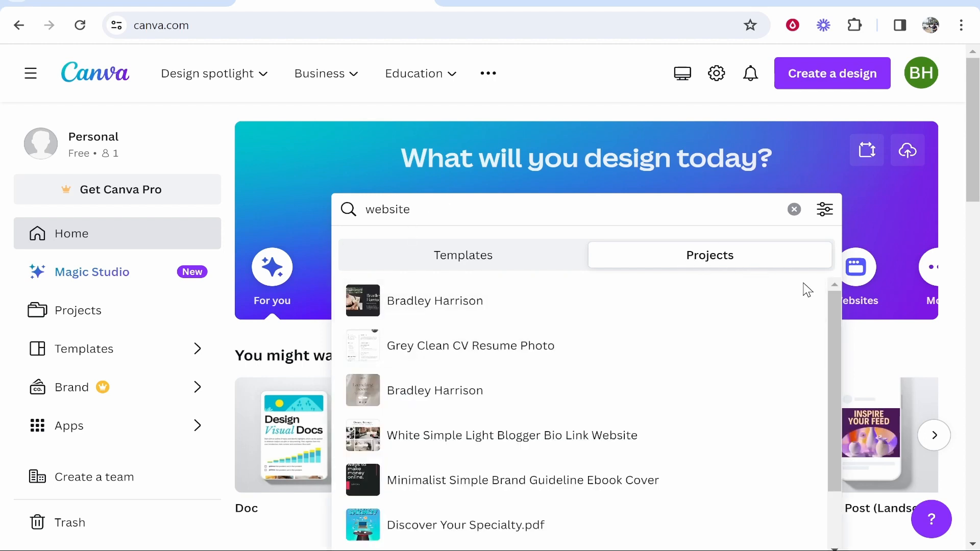
scroll(down, 3)
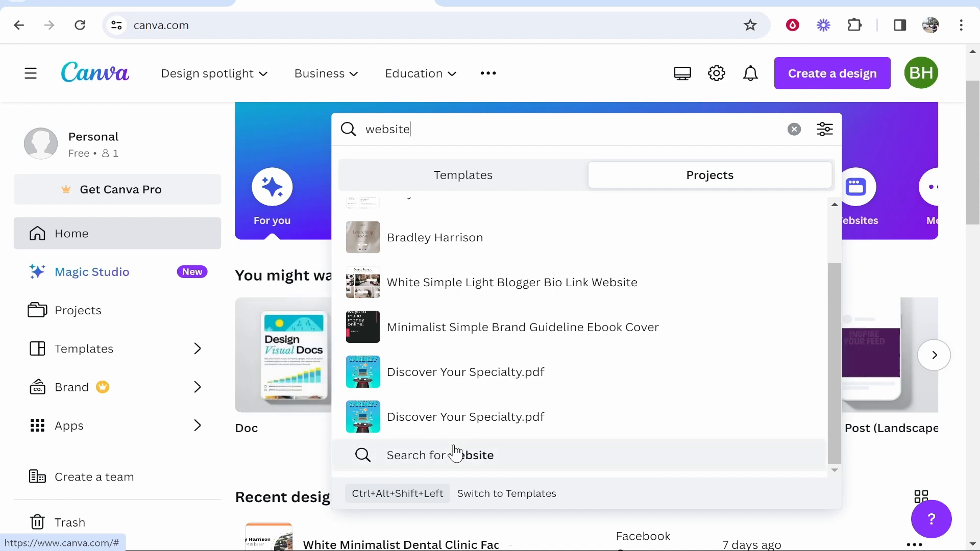
click(439, 455)
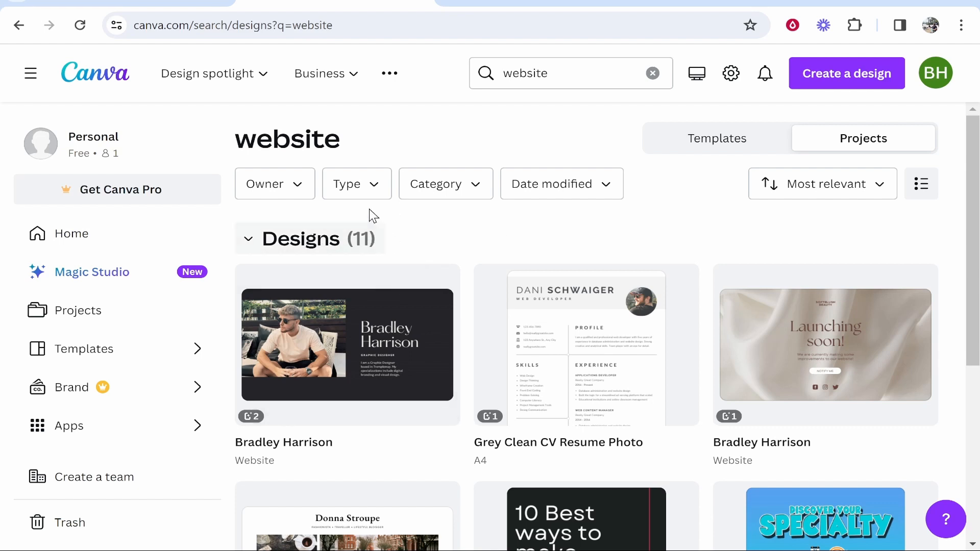
Load more website results and open the actions menu for the Launching soon design.
scroll(down, 3)
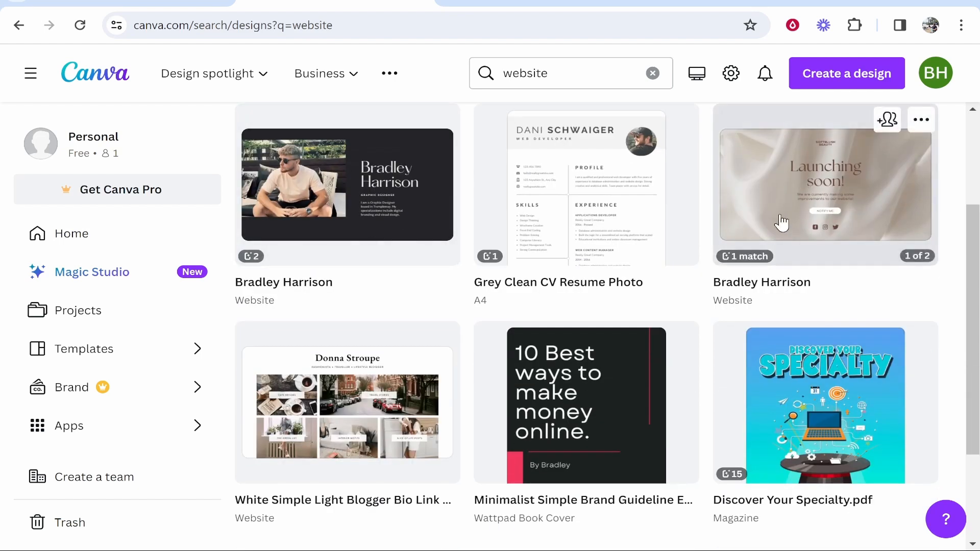
mouse_move(235, 304)
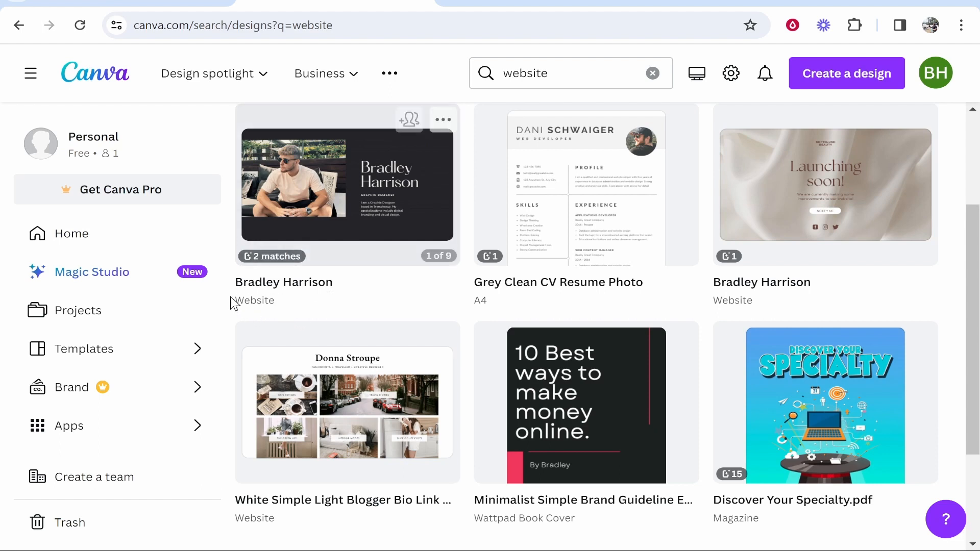
scroll(down, 3)
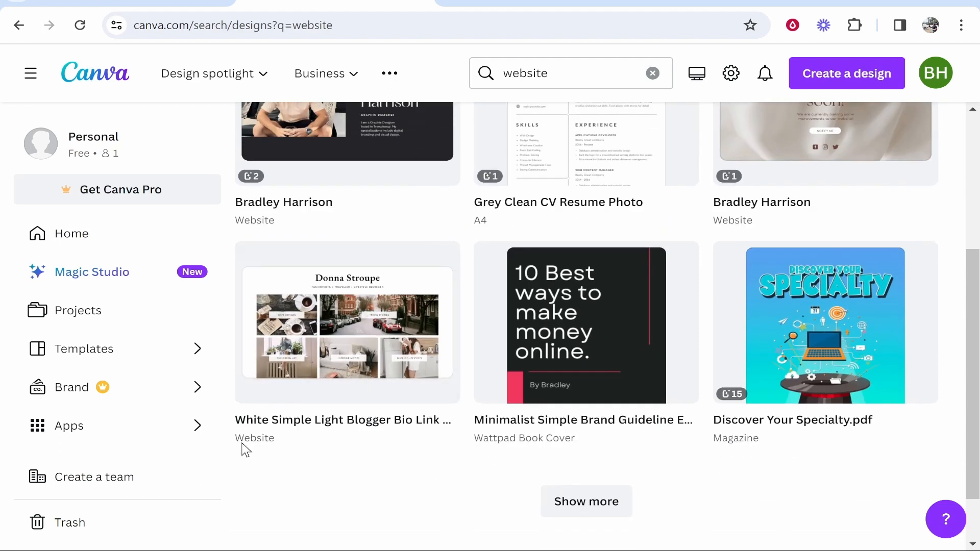
click(586, 502)
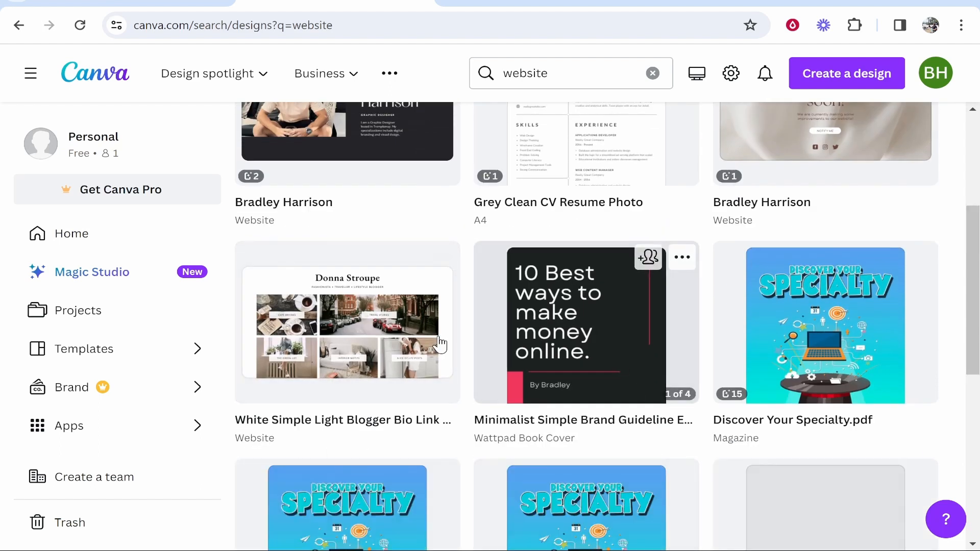
scroll(down, 3)
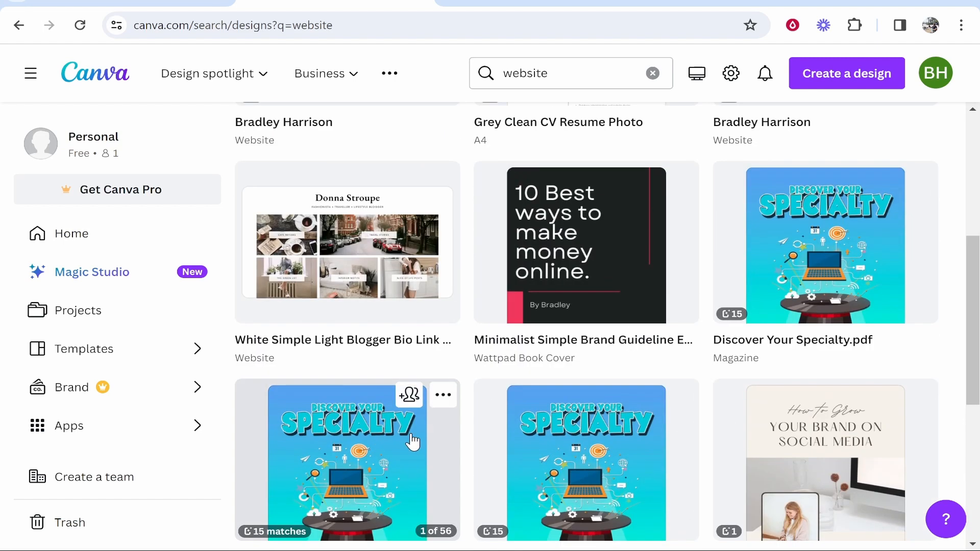
scroll(up, 3)
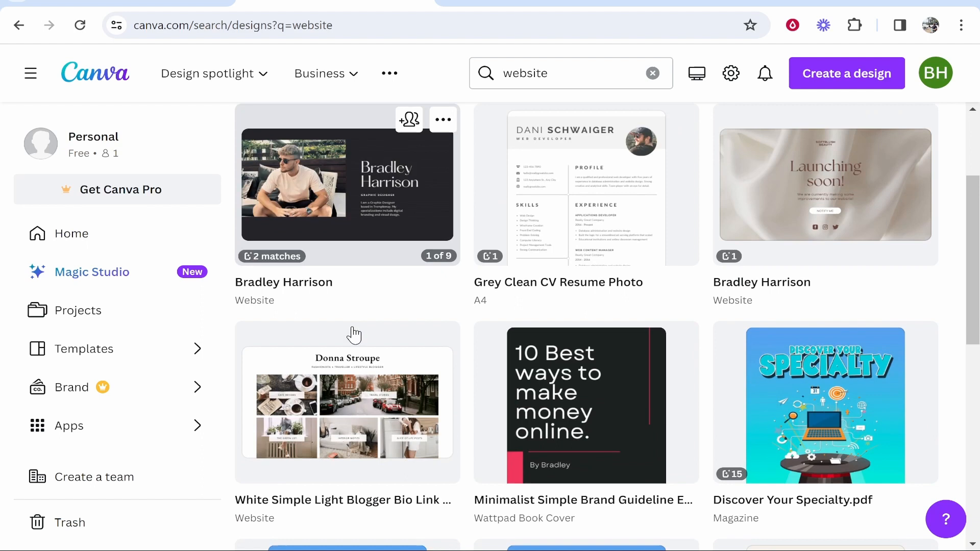
scroll(up, 3)
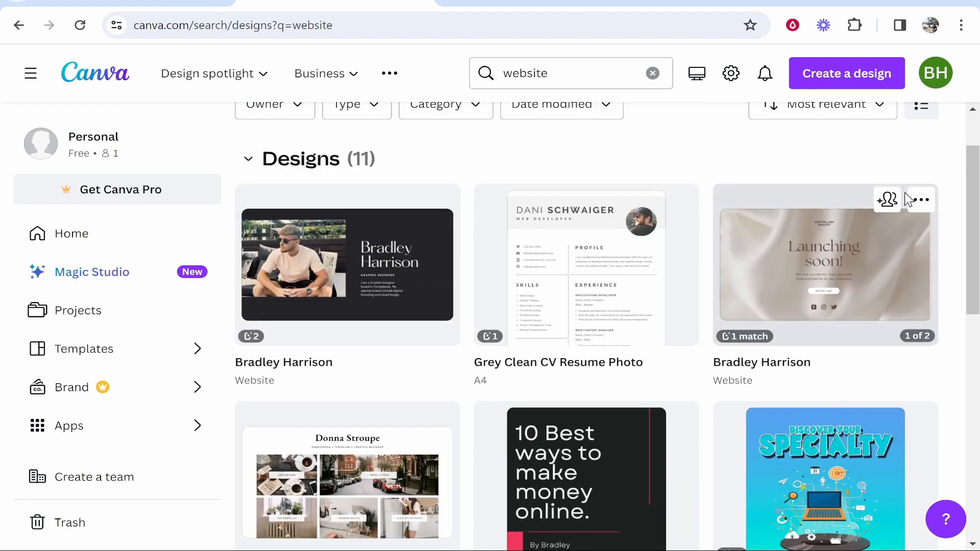
click(920, 199)
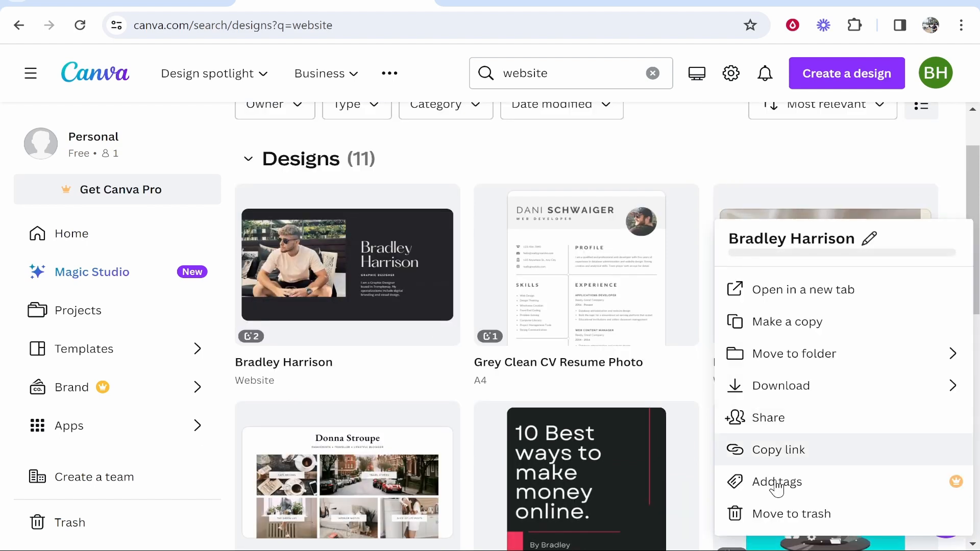
Move the Launching soon website to trash and confirm, leaving ten results.
click(796, 514)
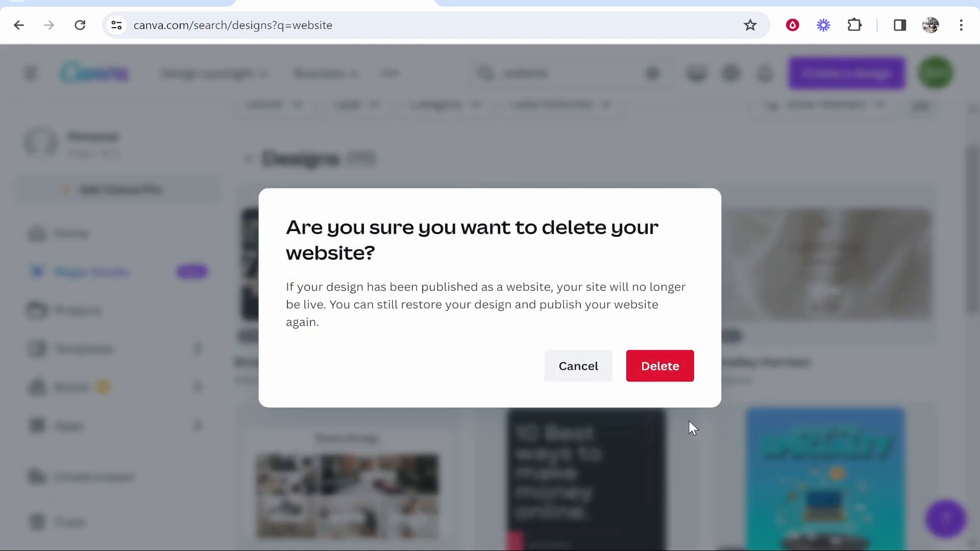
mouse_move(665, 298)
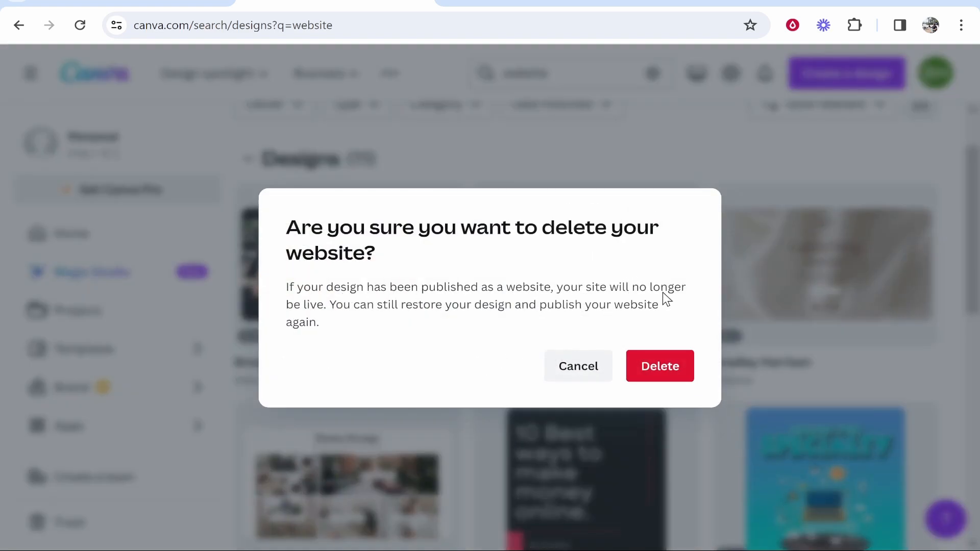
mouse_move(433, 314)
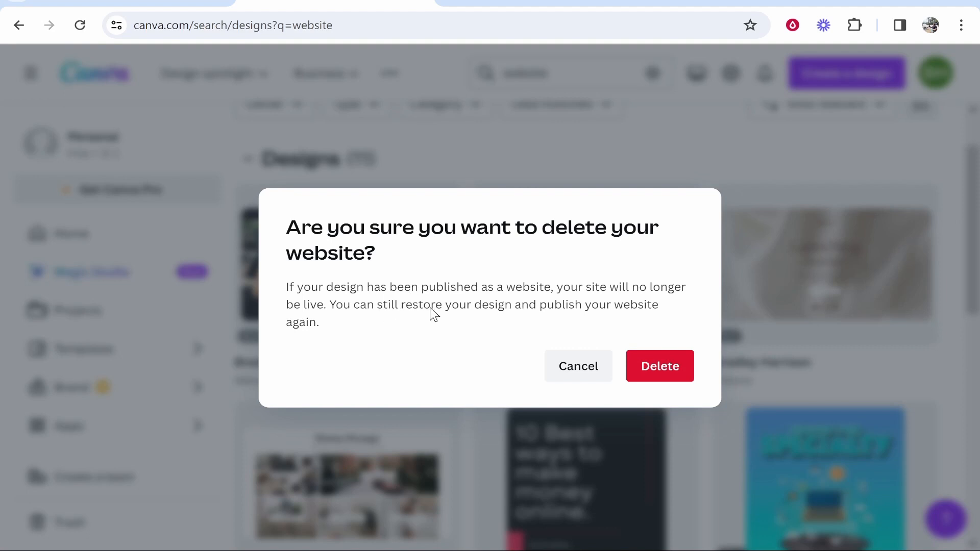
click(578, 366)
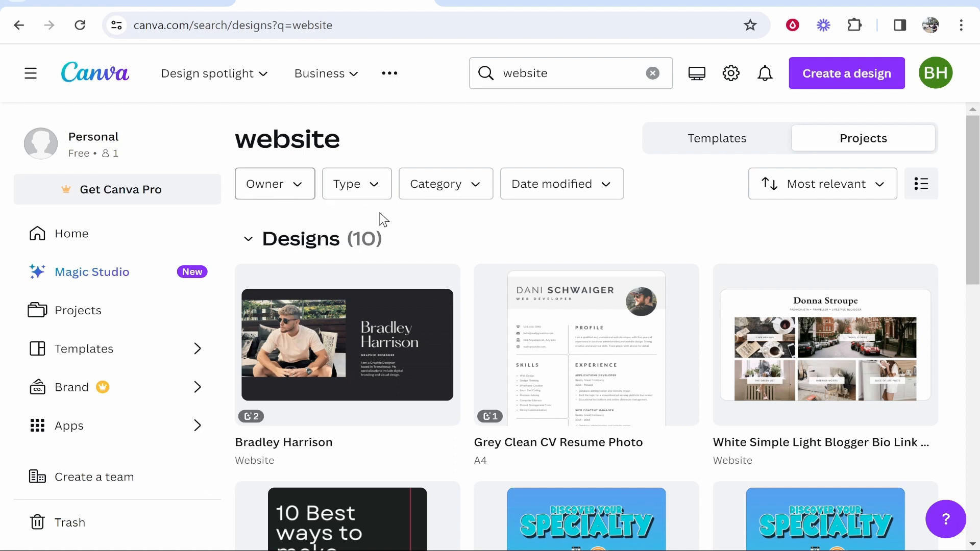
mouse_move(69, 523)
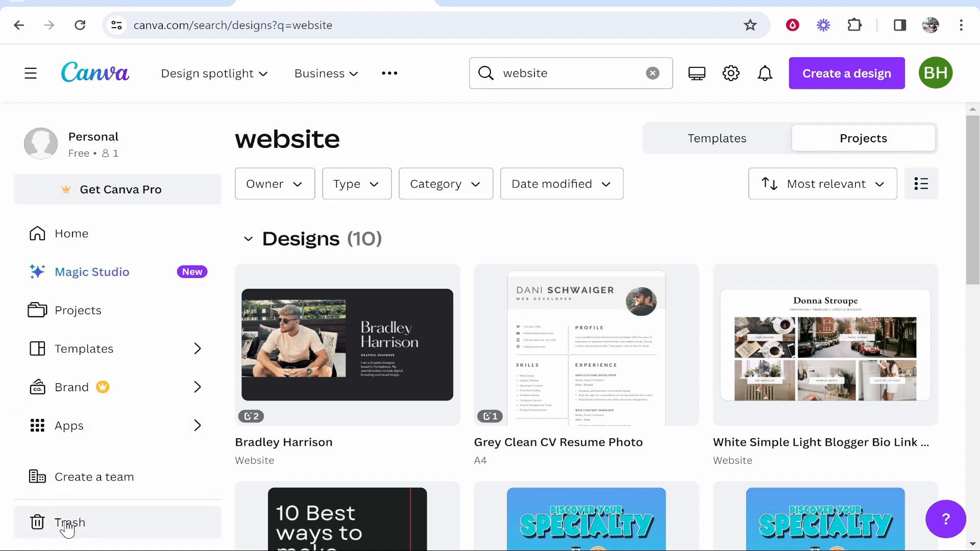
Permanently delete the Launching soon website from the Trash, leaving it empty.
click(71, 523)
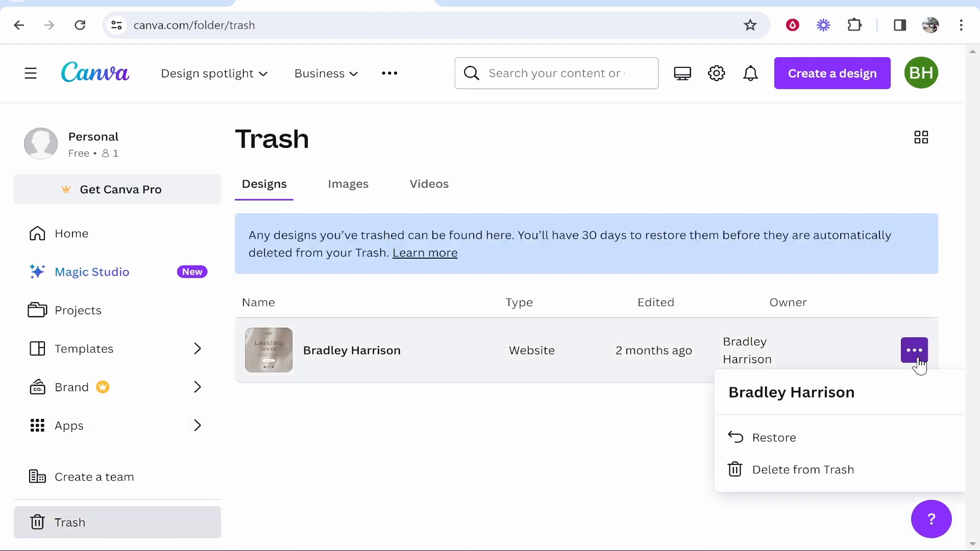
mouse_move(803, 470)
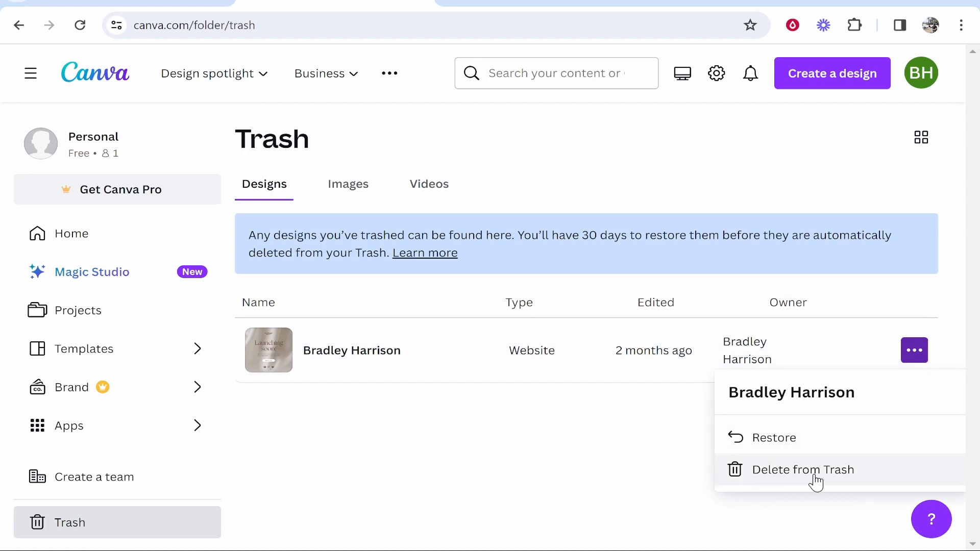
click(803, 470)
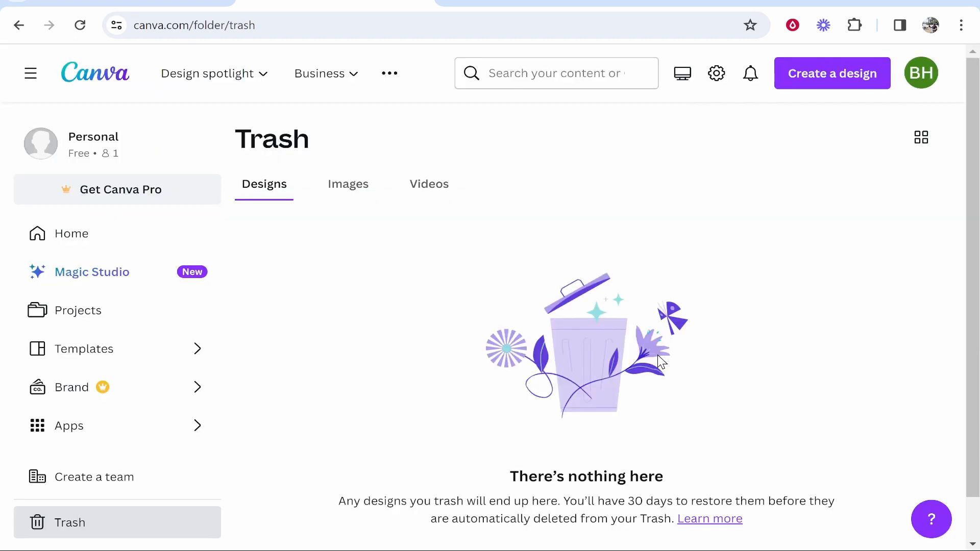